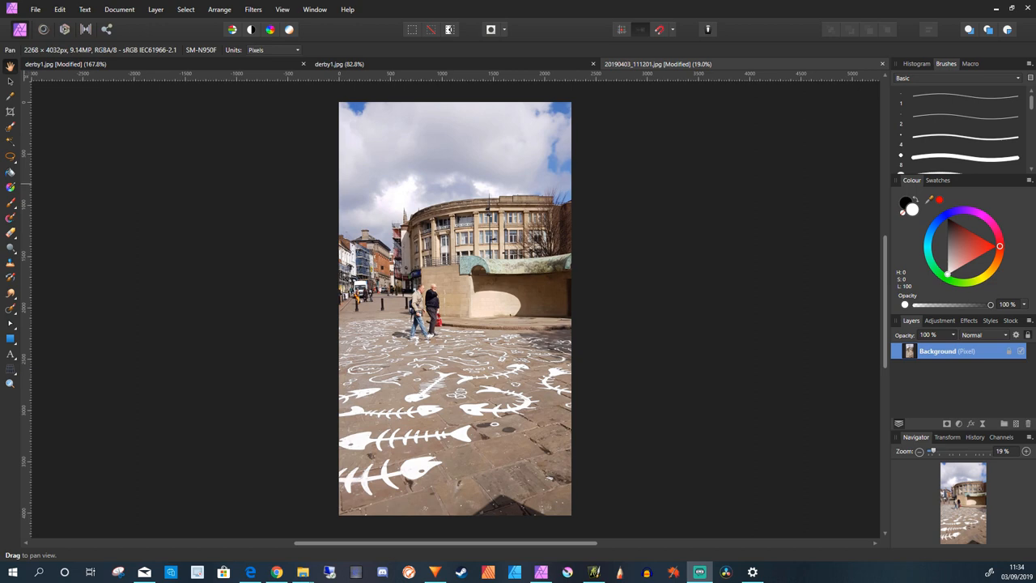
Start the Crop Tool and trim the sky, left side, bottom and right of the photo
click(10, 112)
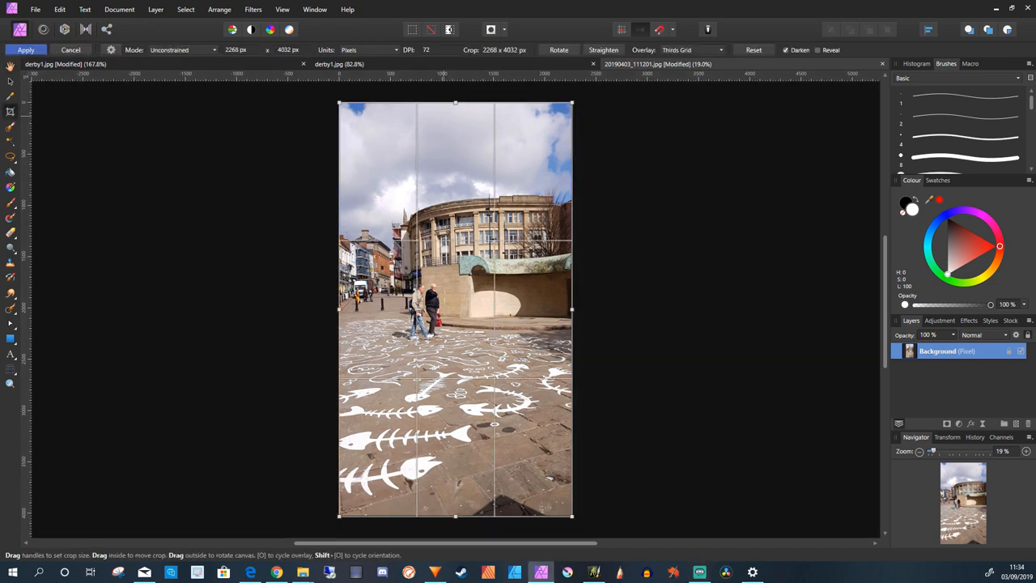
drag(455, 104, 455, 146)
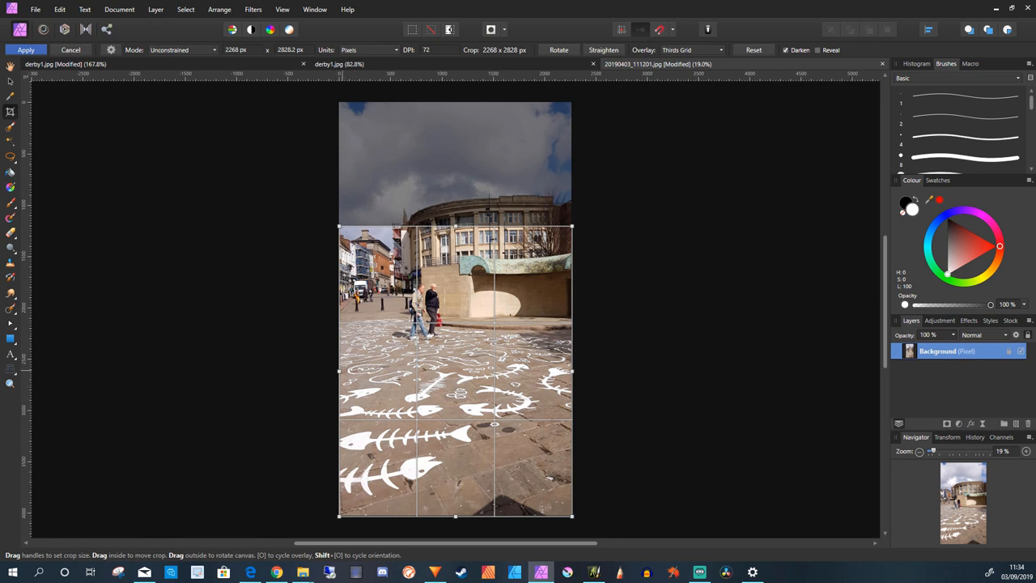
drag(339, 371, 397, 371)
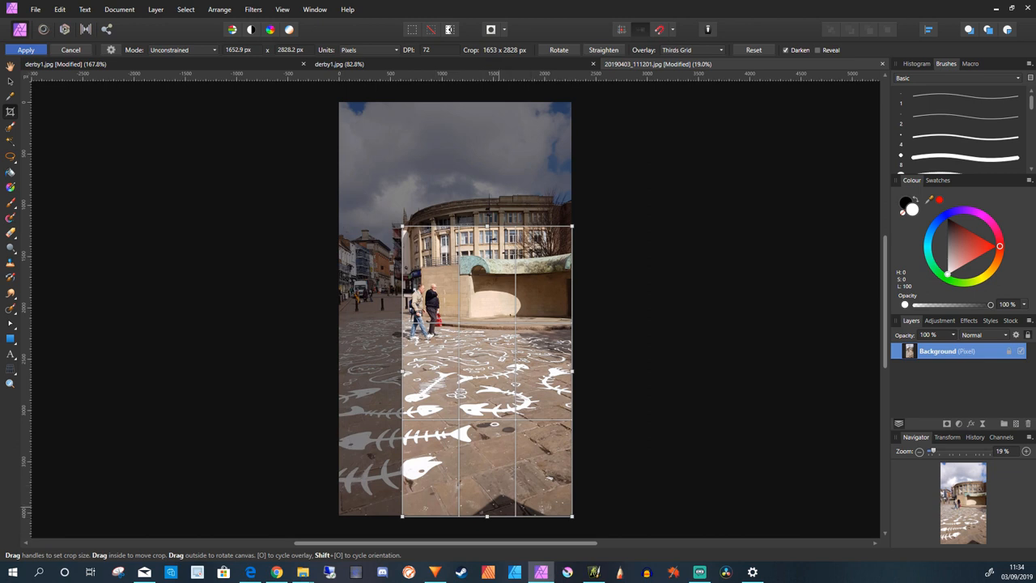
drag(486, 515, 485, 422)
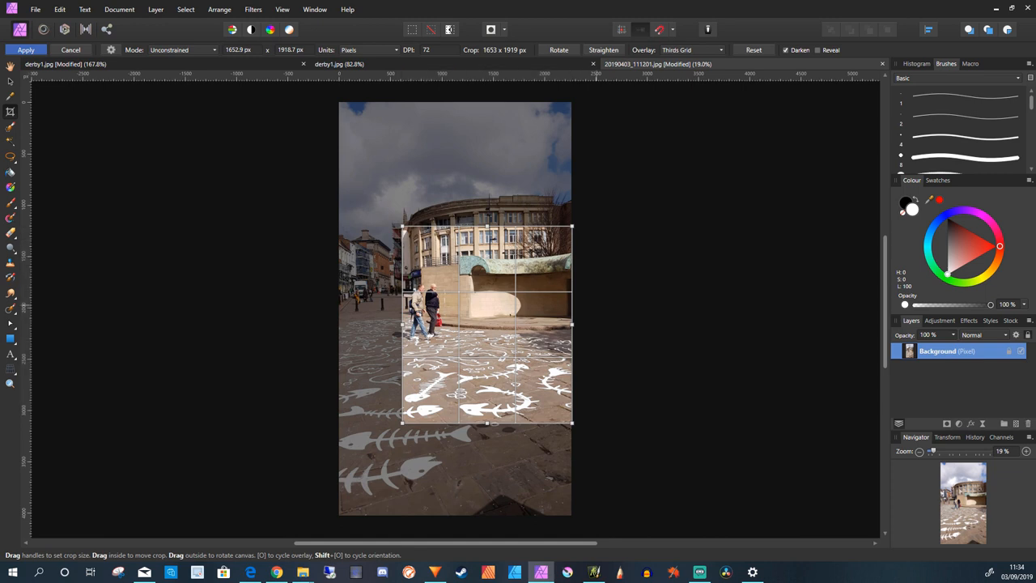
drag(573, 324, 557, 324)
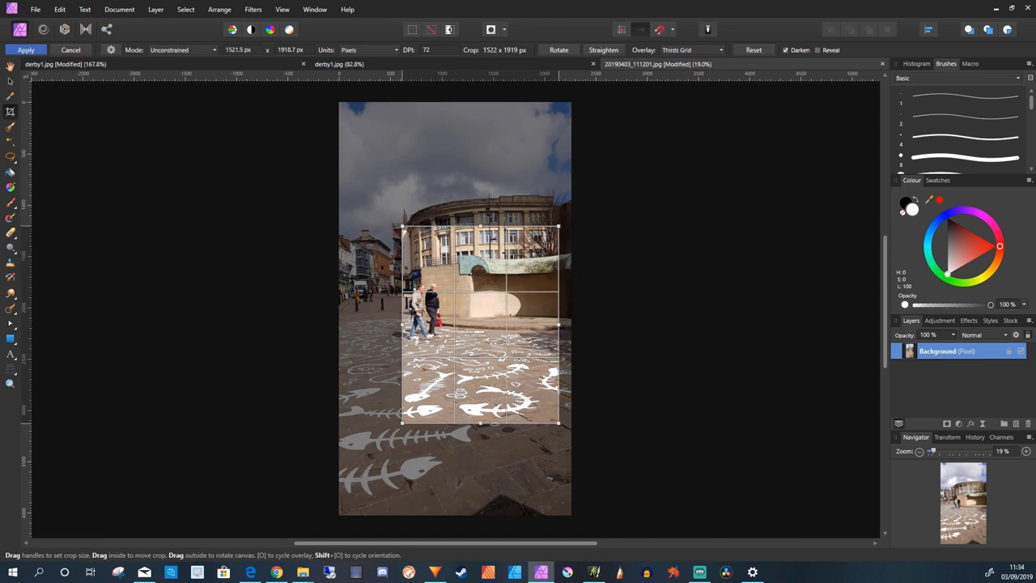
drag(558, 324, 541, 323)
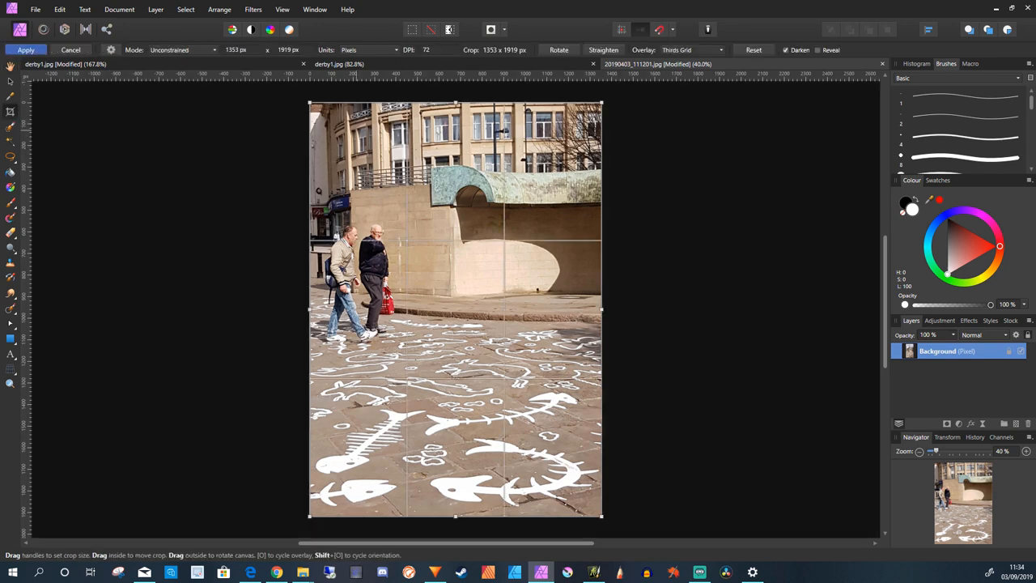
Tighten the top and right edges around the two men and apply the crop
drag(455, 100, 455, 110)
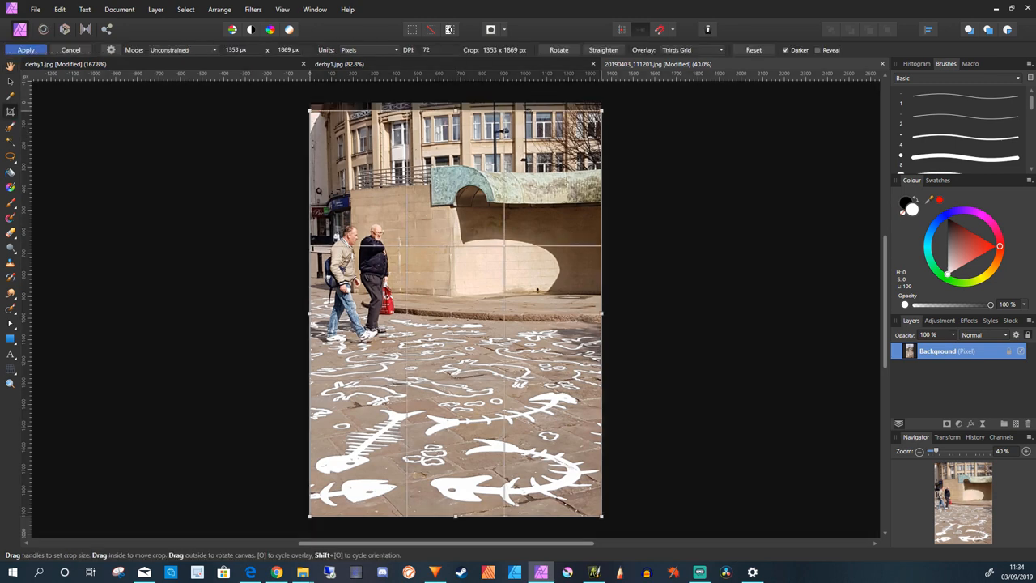
drag(455, 111, 455, 143)
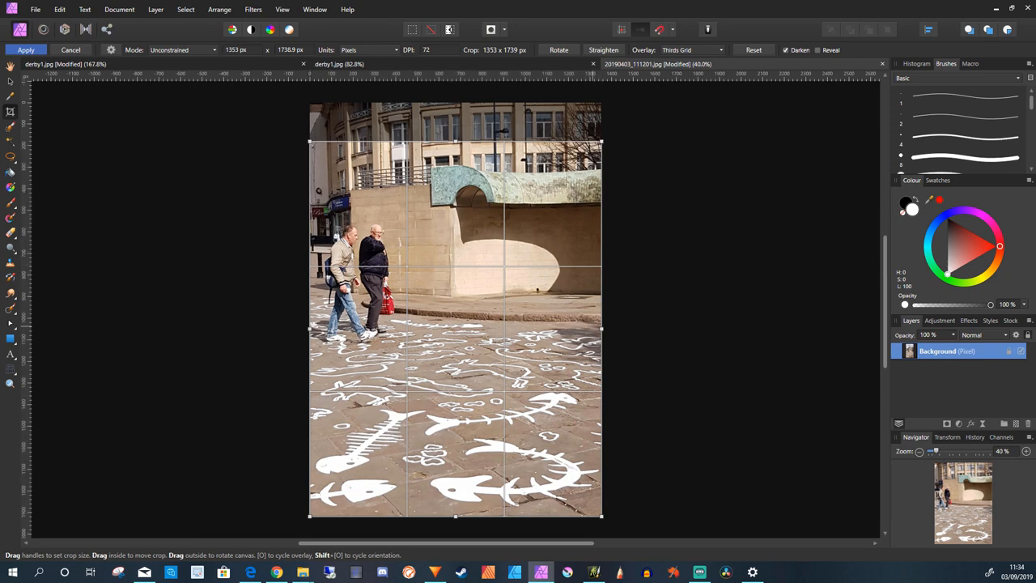
drag(602, 331, 567, 331)
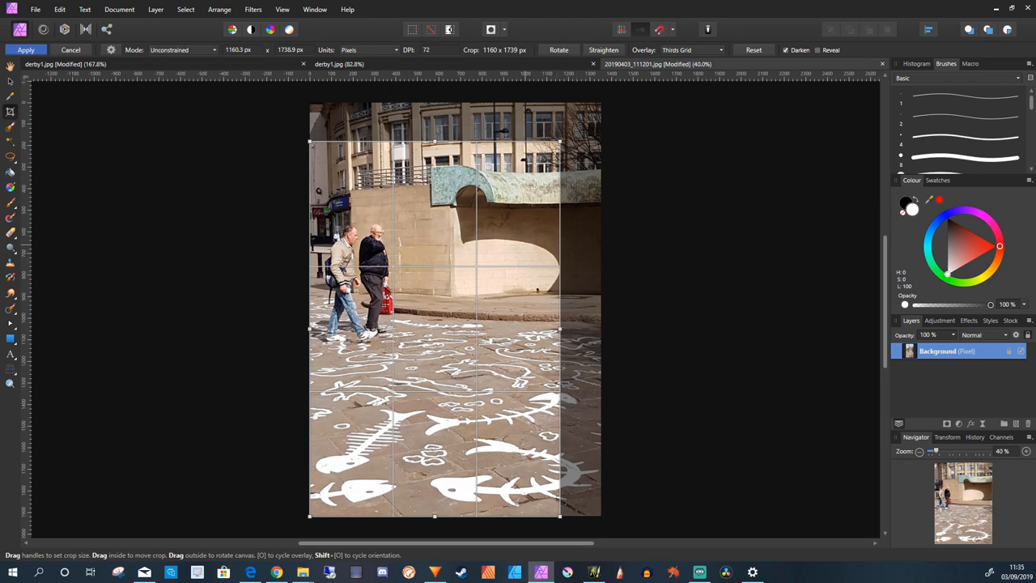
click(26, 48)
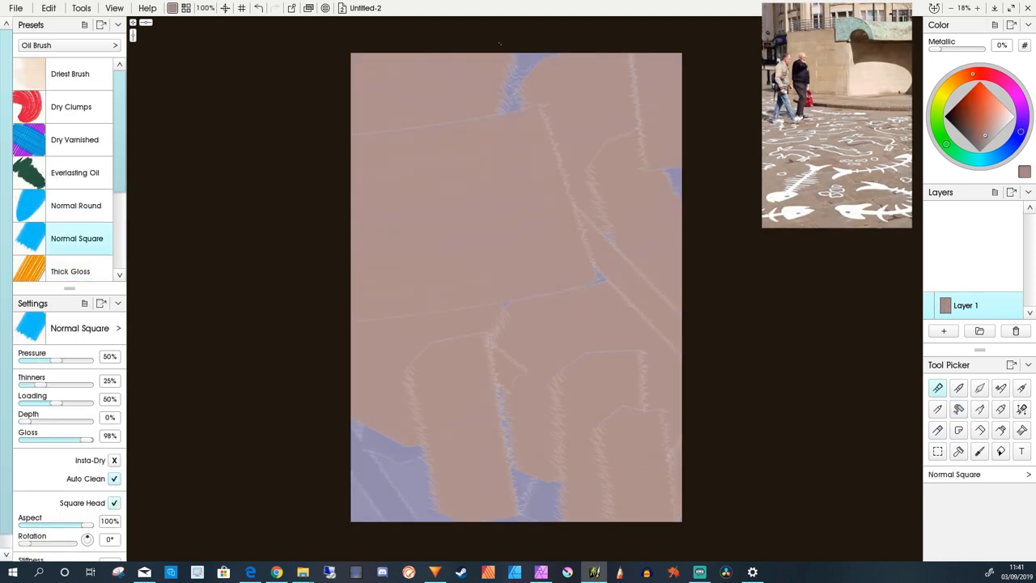
Lay broad pinkish-brown and lilac oil strokes across the blank canvas
drag(450, 146, 538, 147)
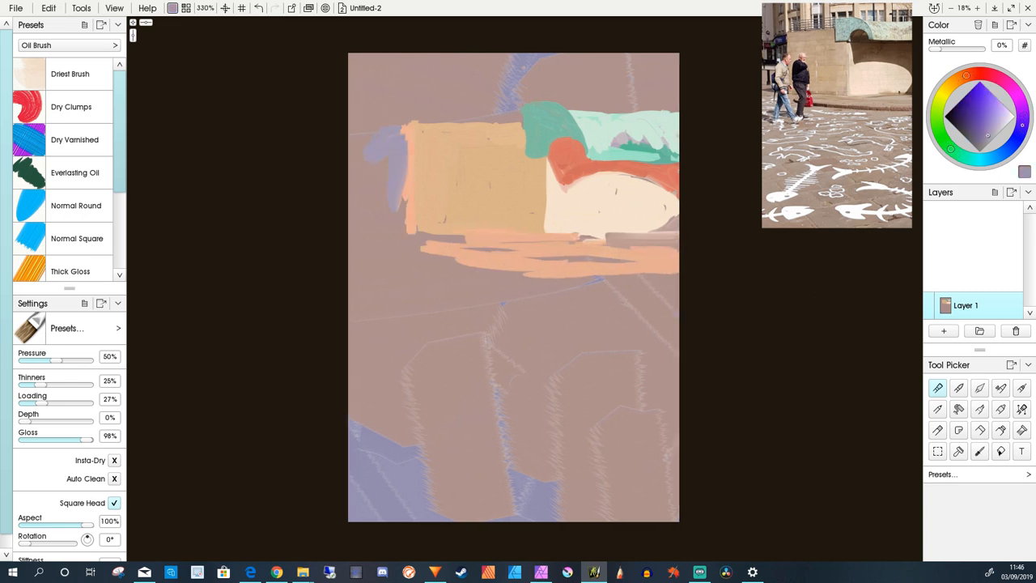
Add ochre and teal strokes to the building block-in and pale strokes over the paving
drag(356, 145, 365, 194)
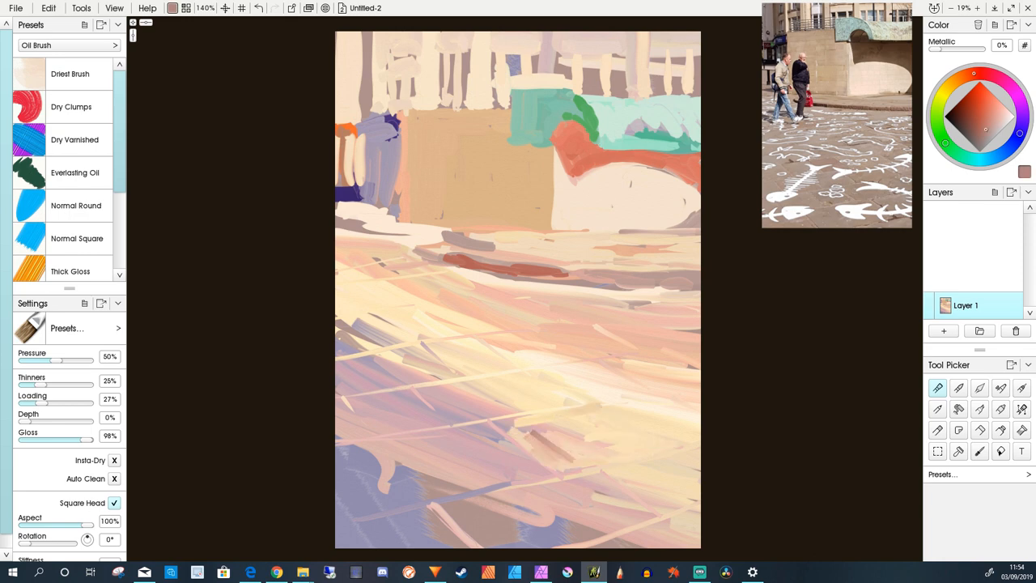
drag(348, 486, 535, 482)
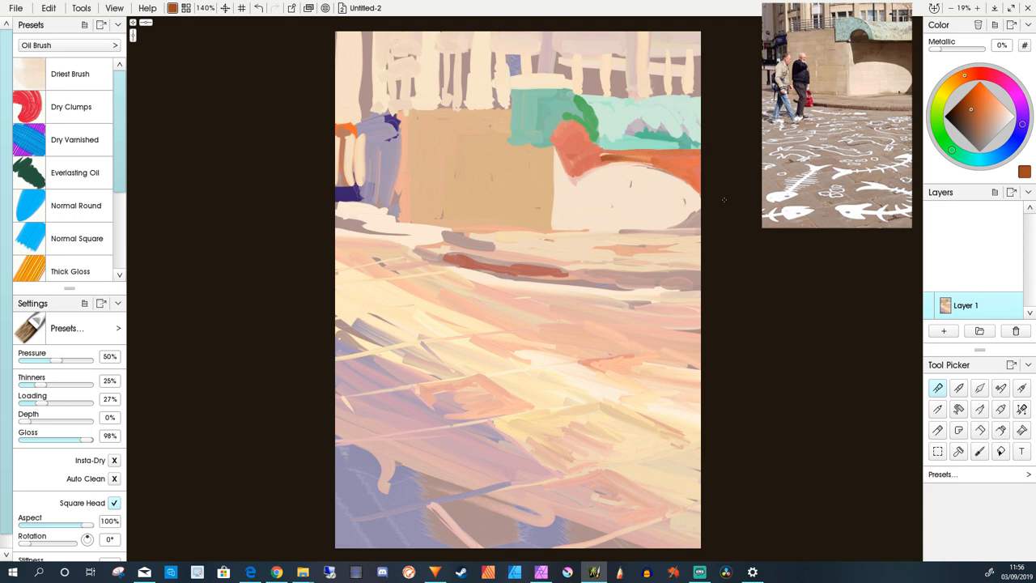
Add a new layer and paint the first walking man's body and legs
click(942, 330)
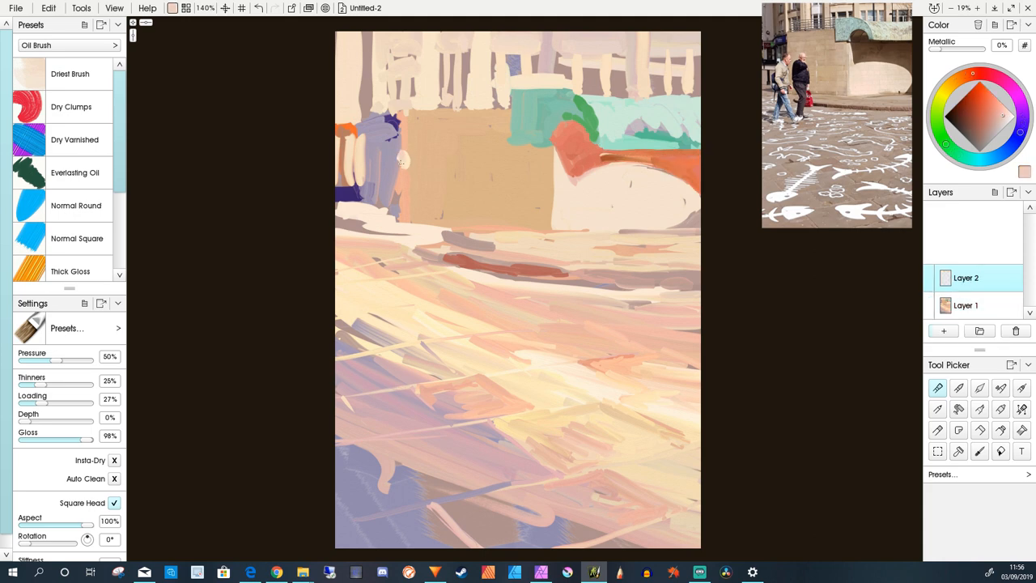
drag(388, 170, 405, 194)
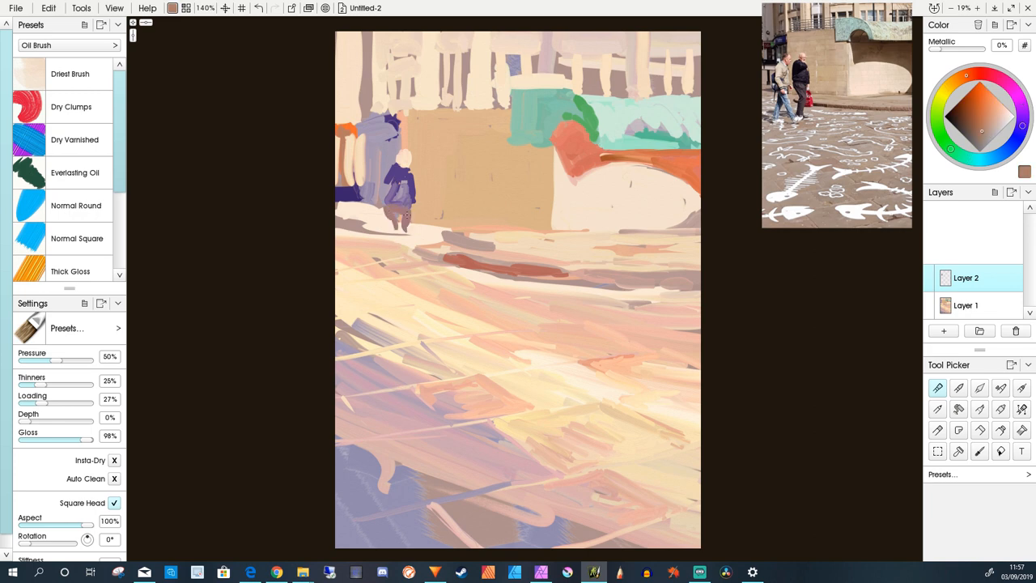
drag(397, 179, 396, 267)
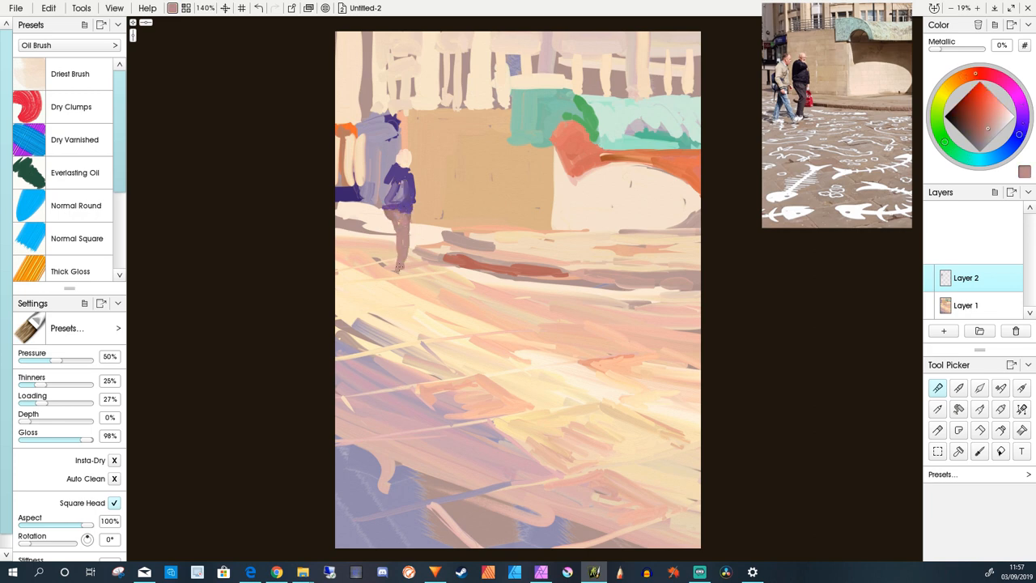
drag(396, 235, 421, 243)
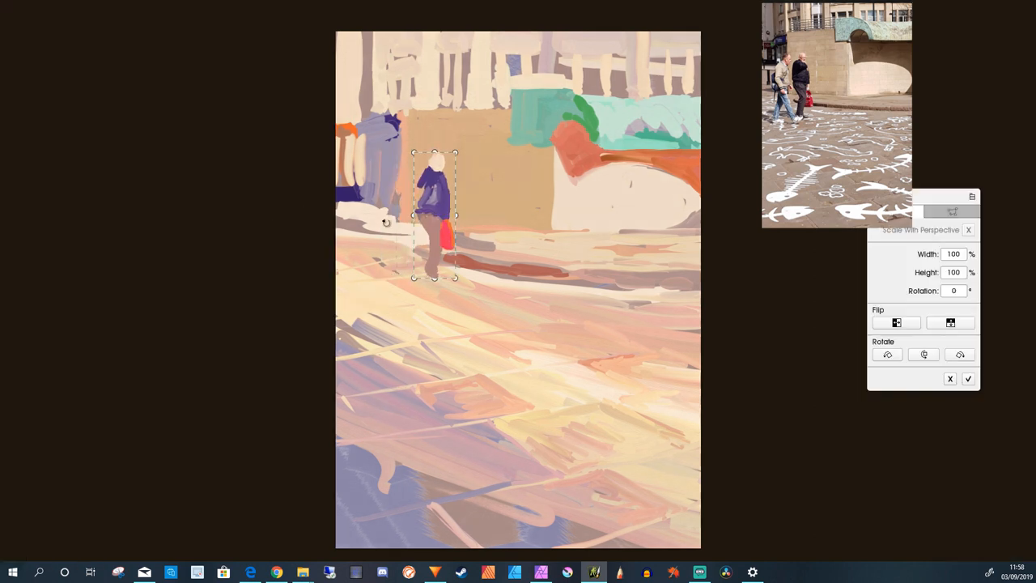
Scale and rotate the figures with Transform, apply, then merge them down
click(968, 379)
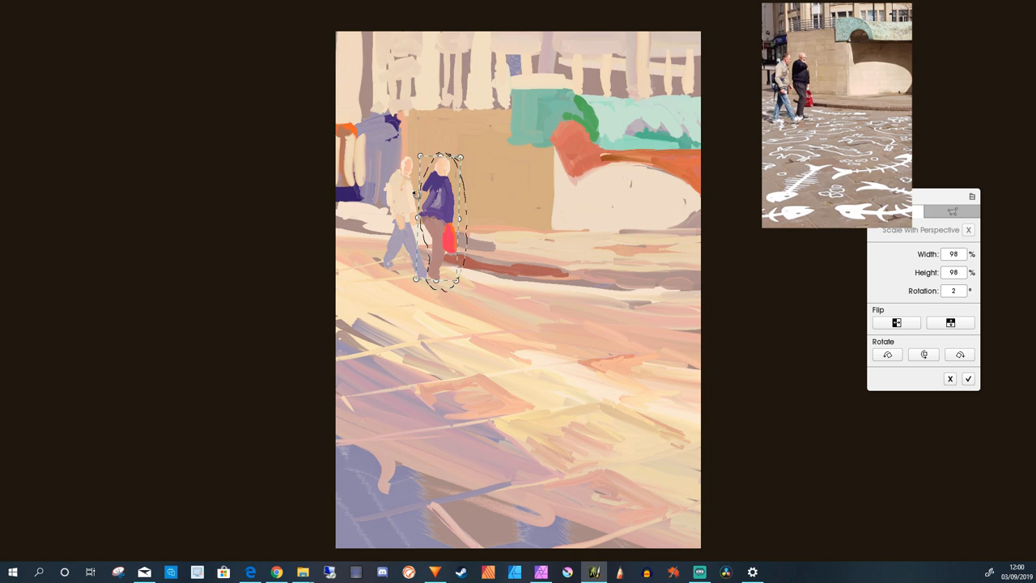
click(968, 379)
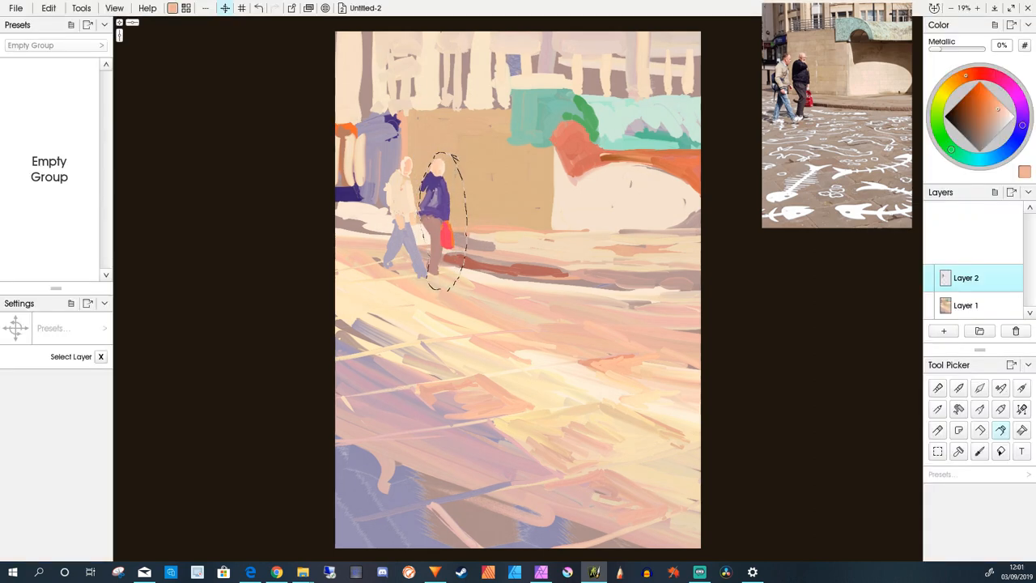
click(49, 7)
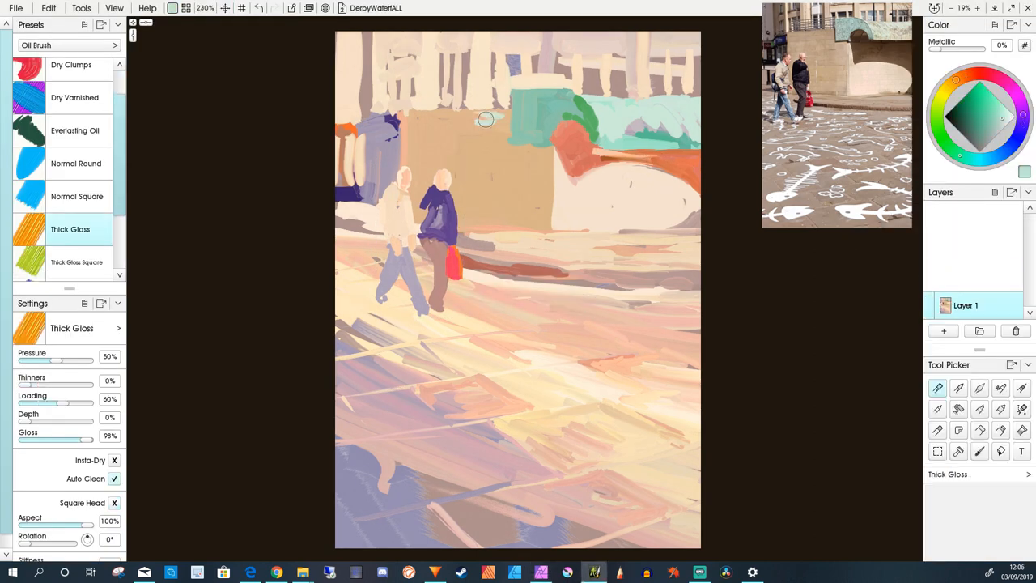
Switch to a thick oil overpaint brush and add textured strokes over the painting
click(77, 262)
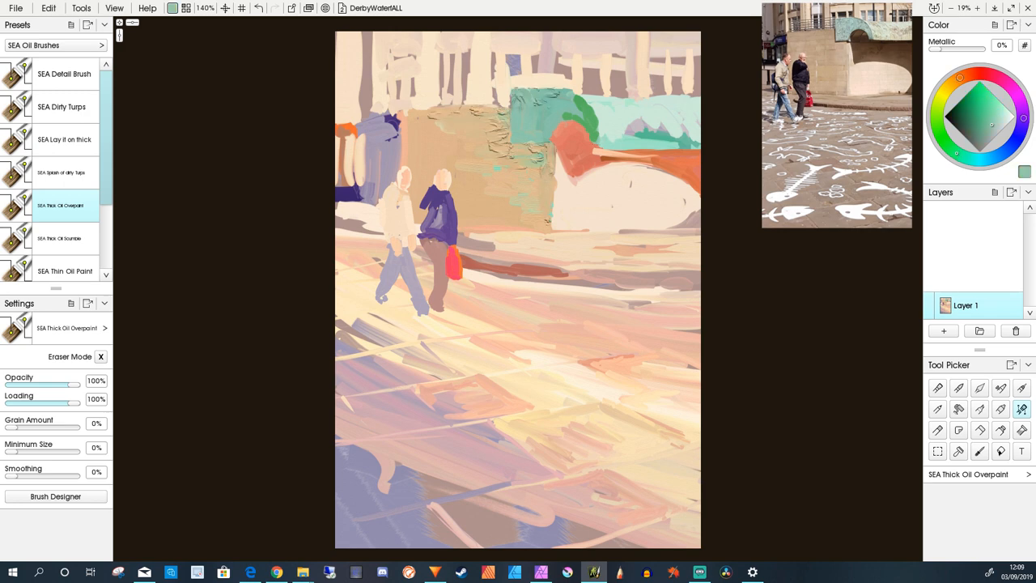
click(62, 106)
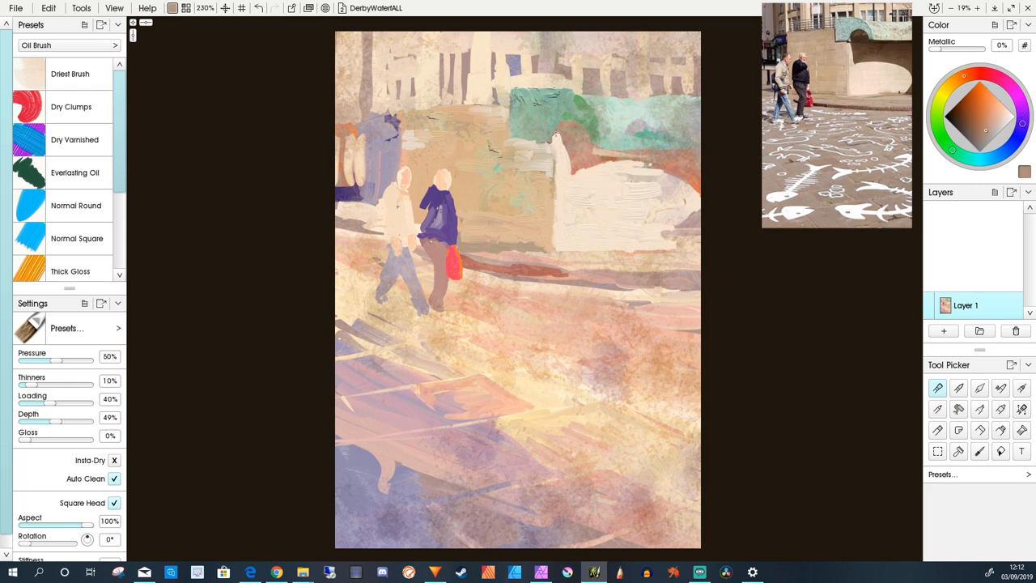
drag(559, 137, 677, 181)
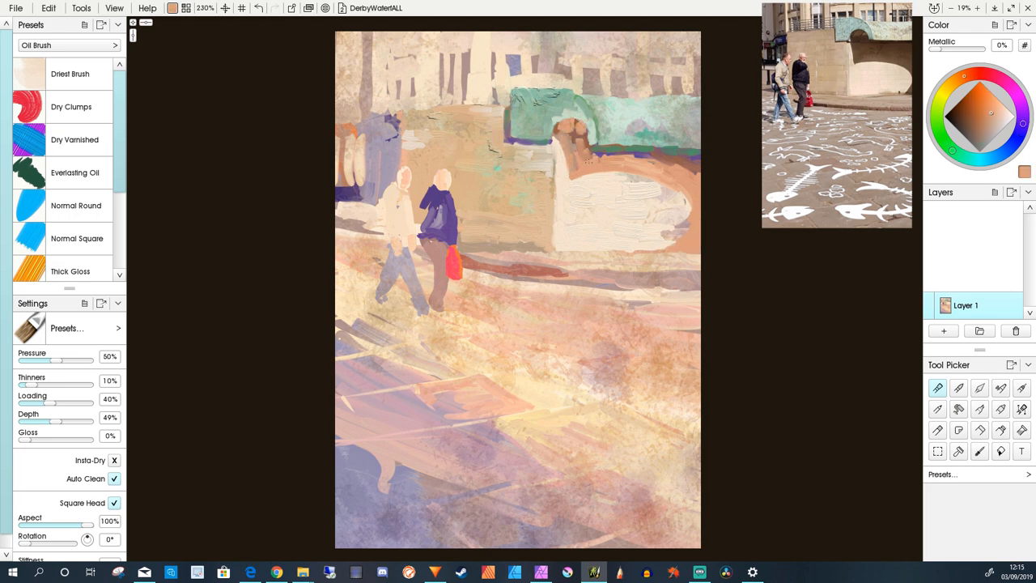
Paint a dark brown curved band along the building base, then add a second layer
drag(583, 162, 664, 186)
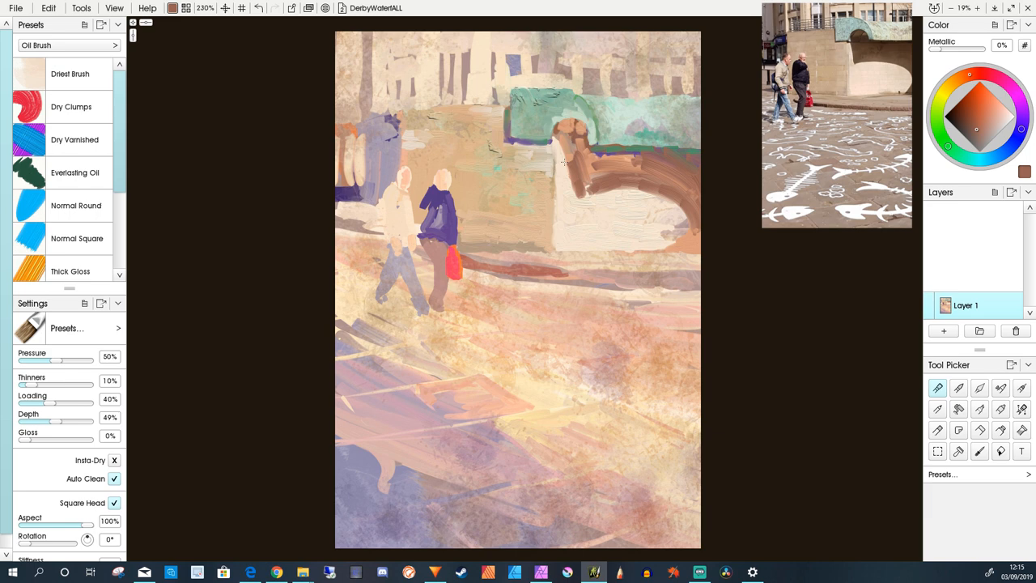
drag(583, 162, 664, 219)
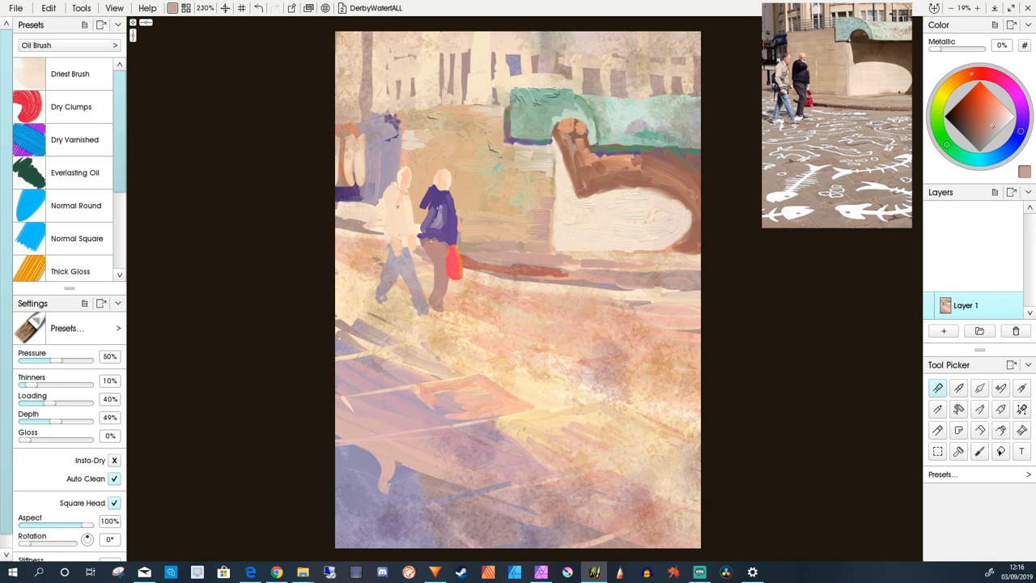
drag(466, 267, 599, 279)
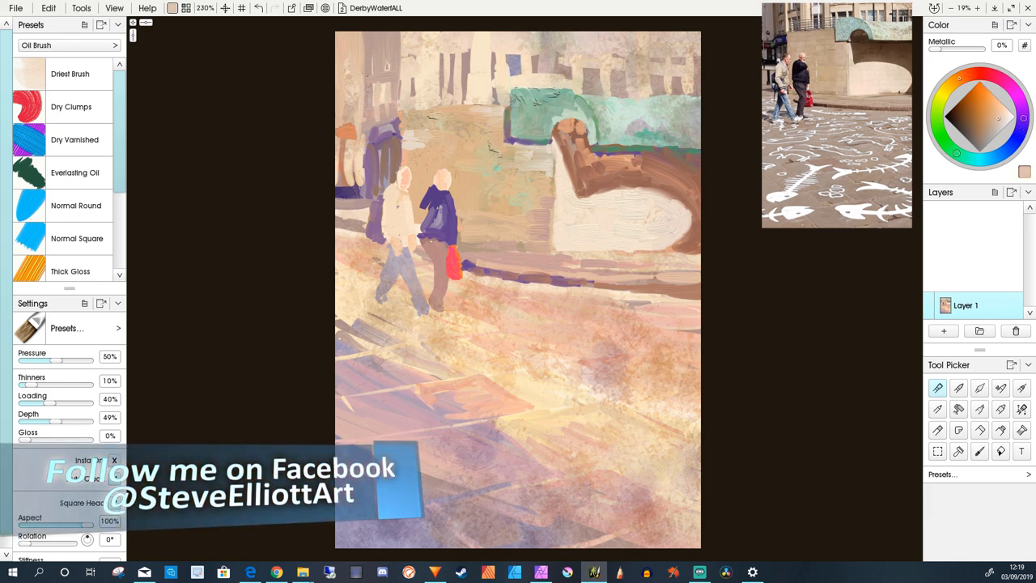
click(942, 331)
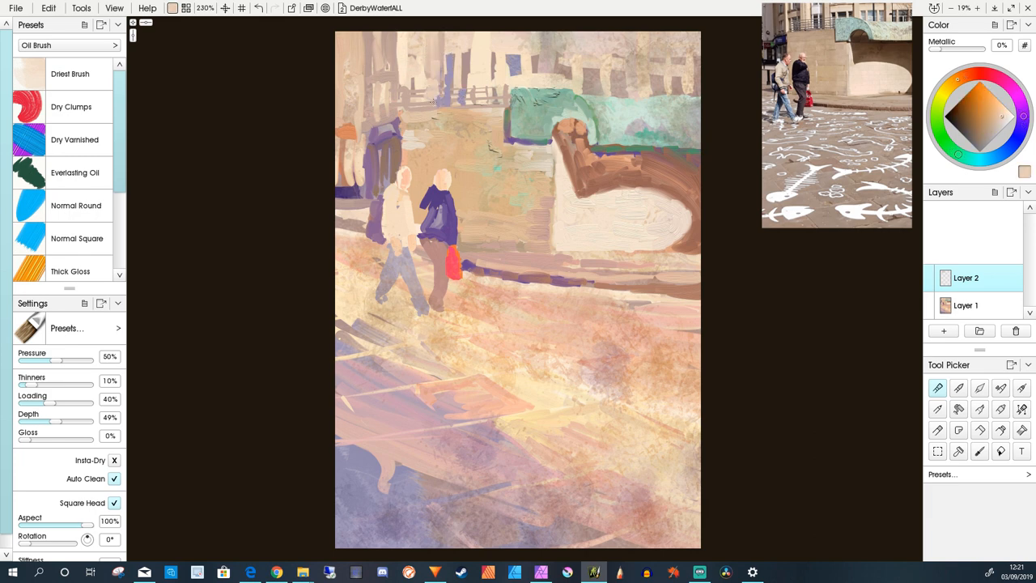
Pick lighter wall tones from the color wheel for dabs over the upper buildings
click(988, 131)
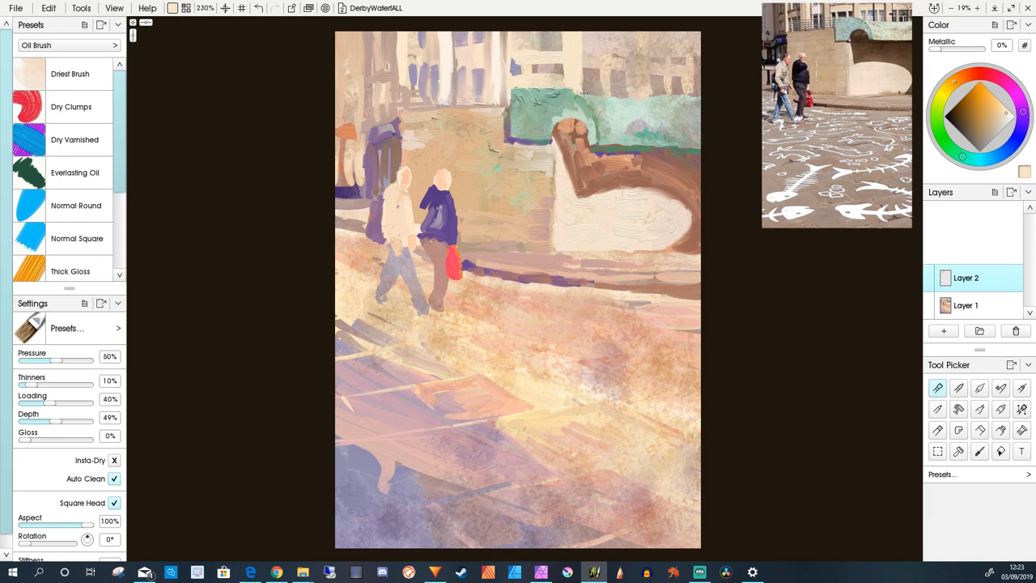
click(988, 114)
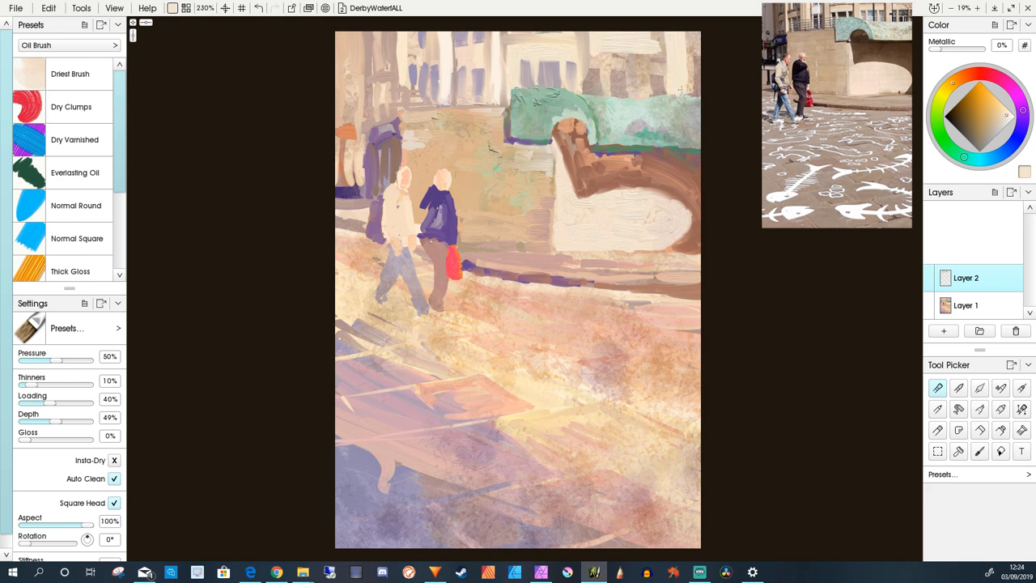
click(1007, 85)
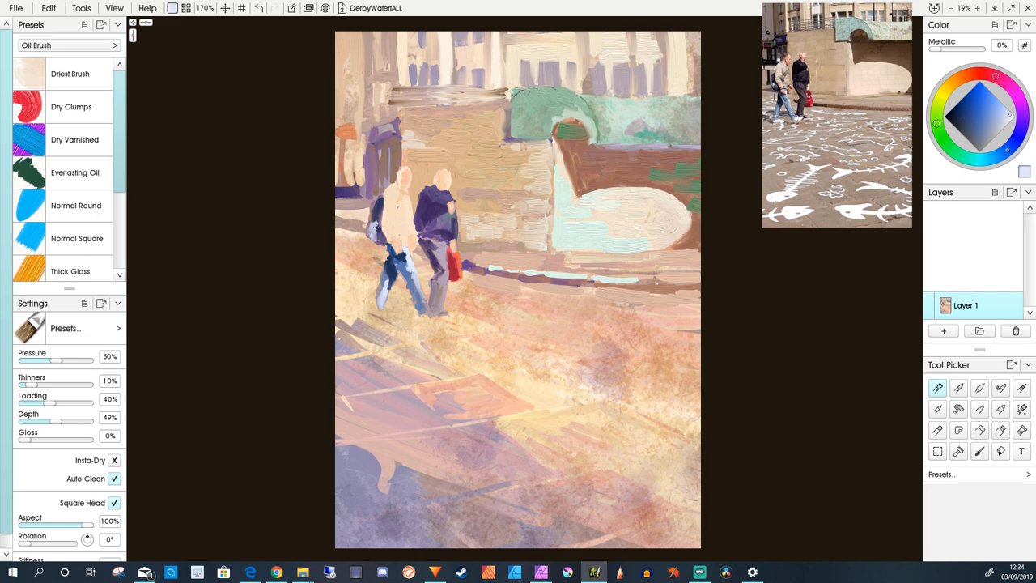
Pick a green, brighten the canopy's left end, and add a new layer above
click(1002, 112)
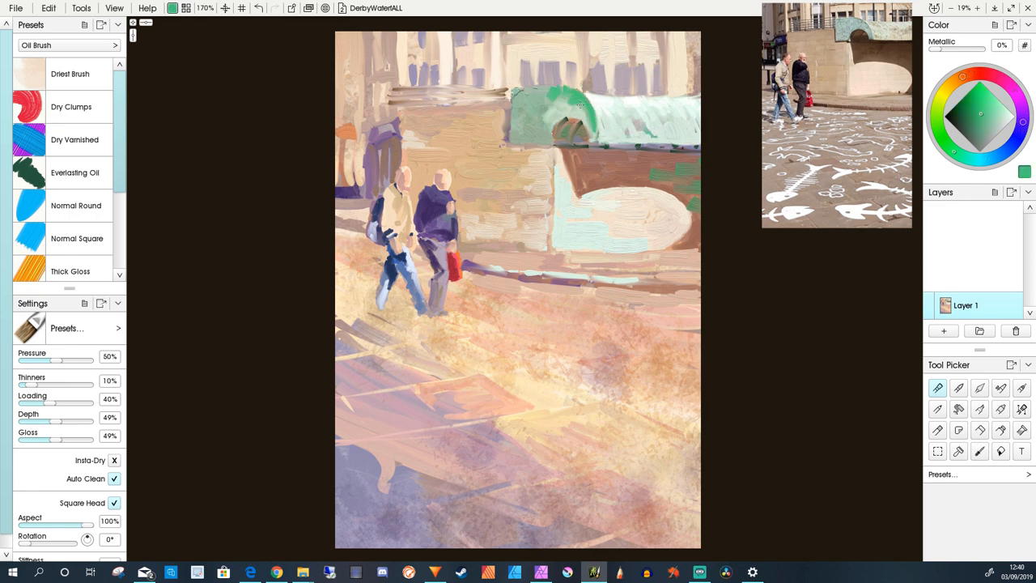
drag(550, 121, 591, 133)
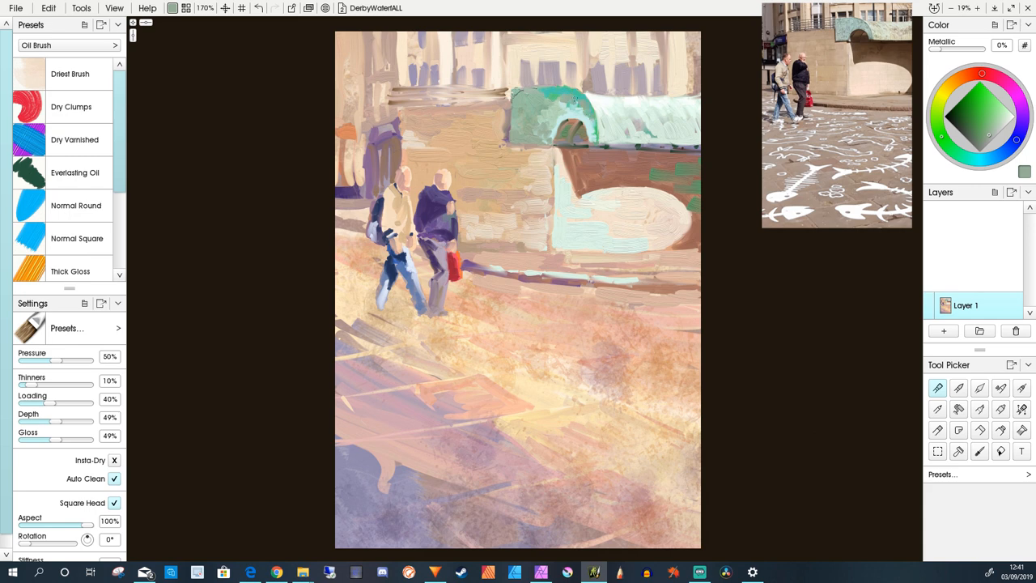
click(942, 331)
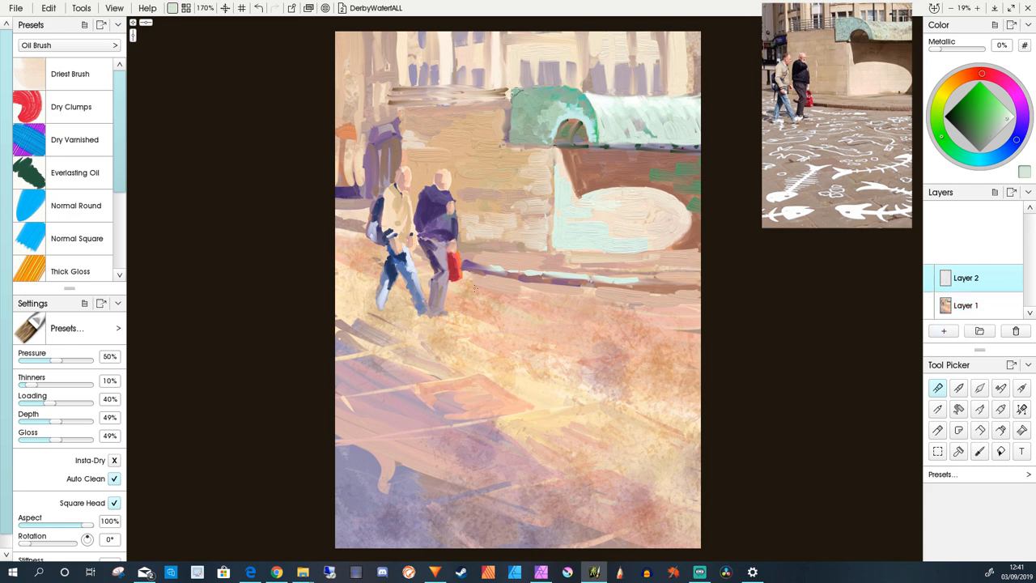
Paint white fish squiggles beside the men's feet, around their legs and across the middle ground
drag(502, 295, 567, 306)
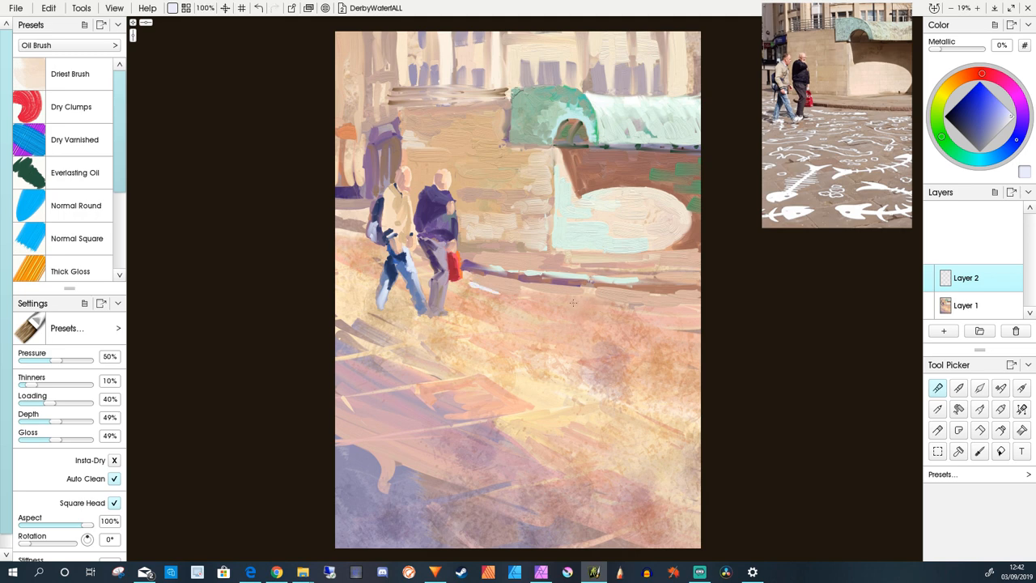
drag(478, 288, 566, 305)
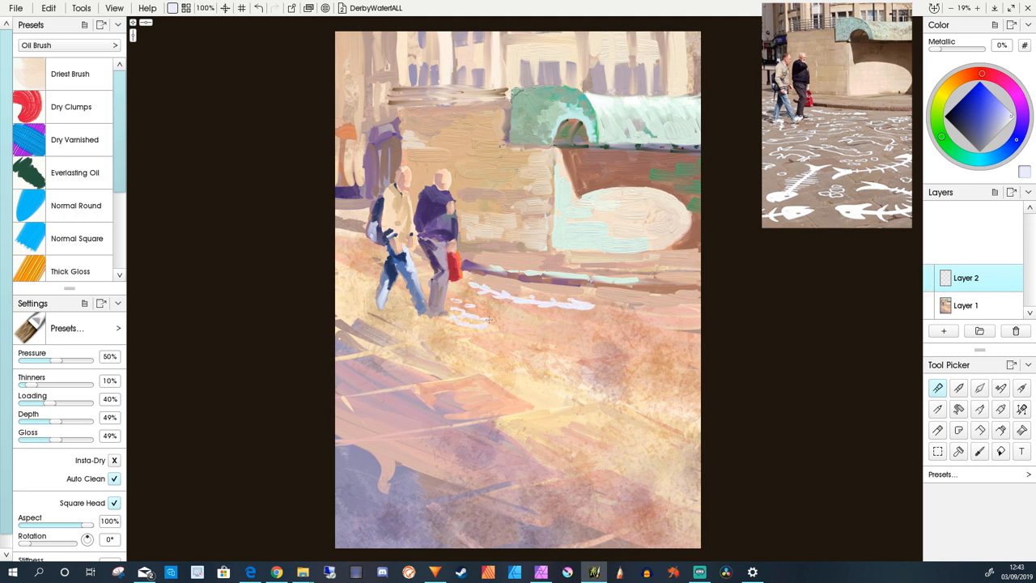
drag(485, 321, 388, 332)
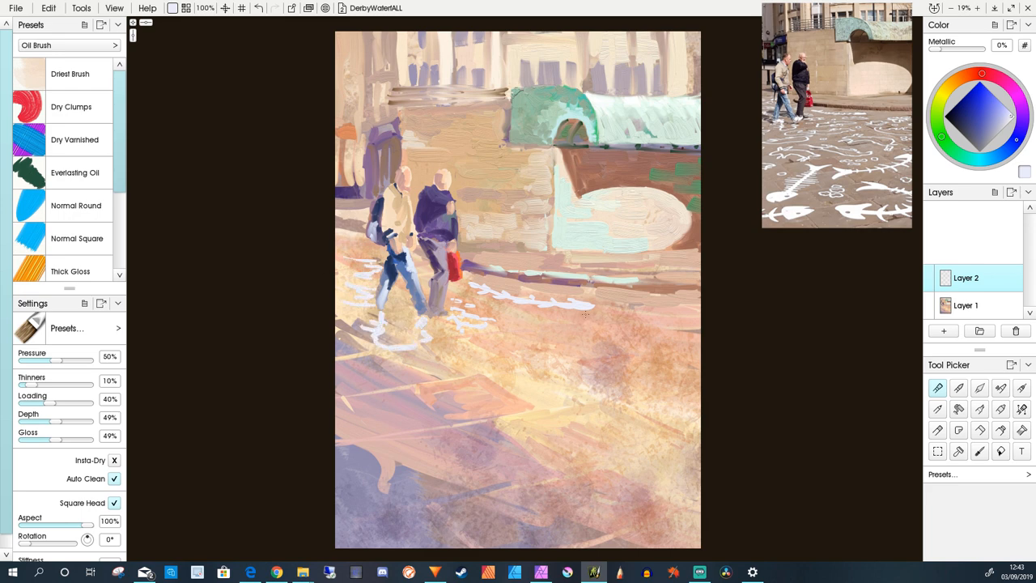
drag(591, 315, 656, 321)
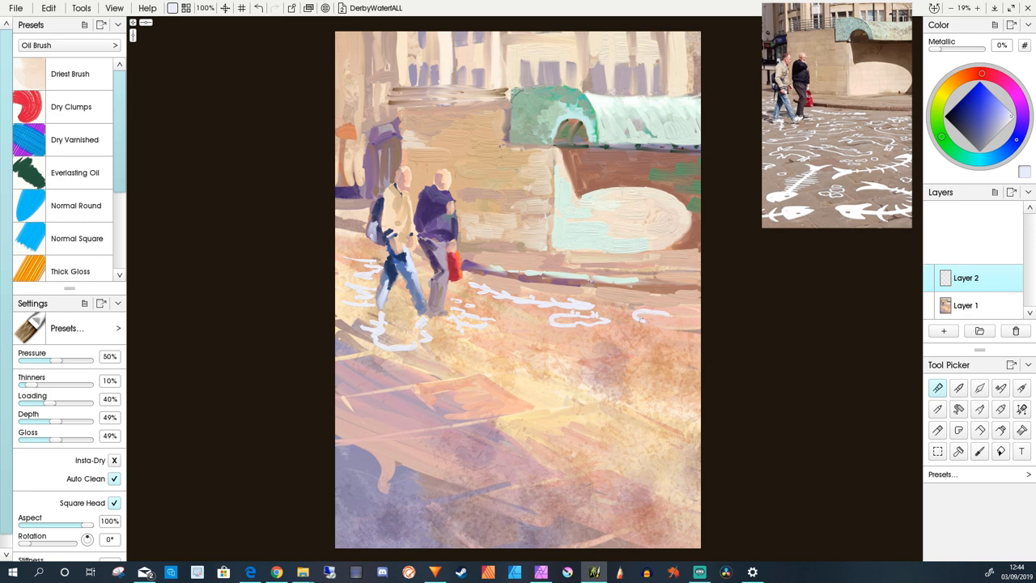
drag(640, 316, 688, 311)
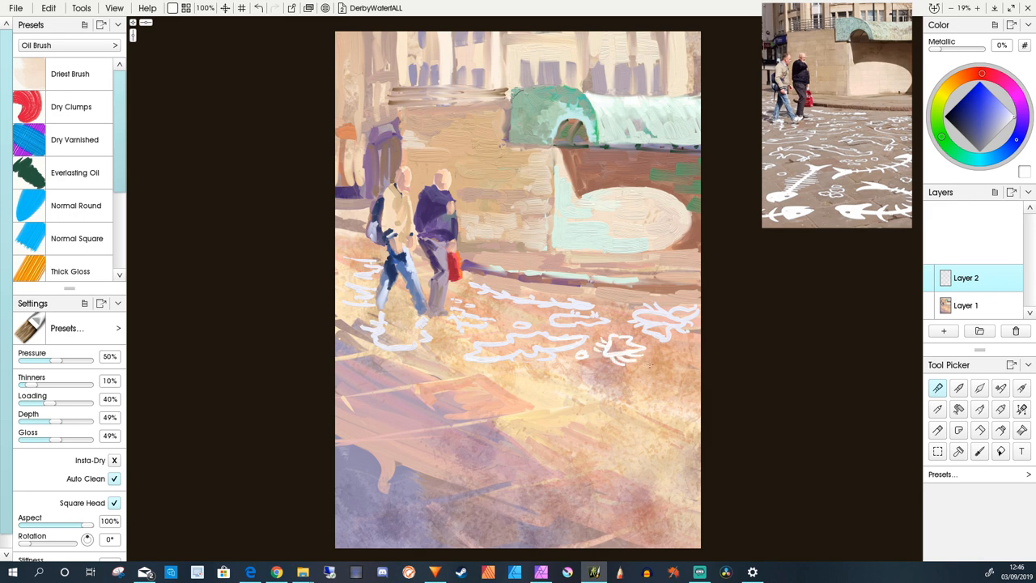
drag(623, 364, 664, 389)
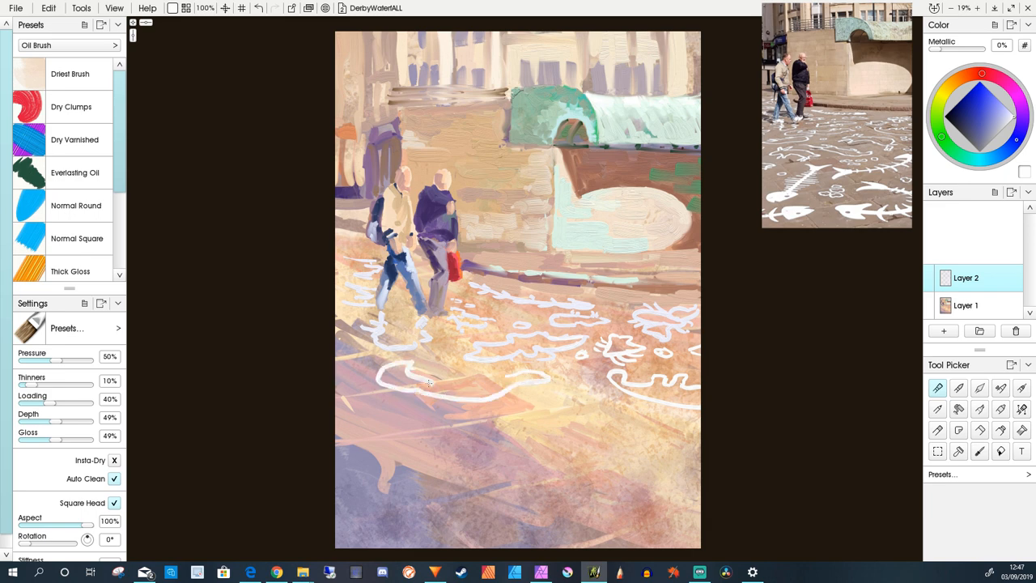
drag(454, 381, 526, 376)
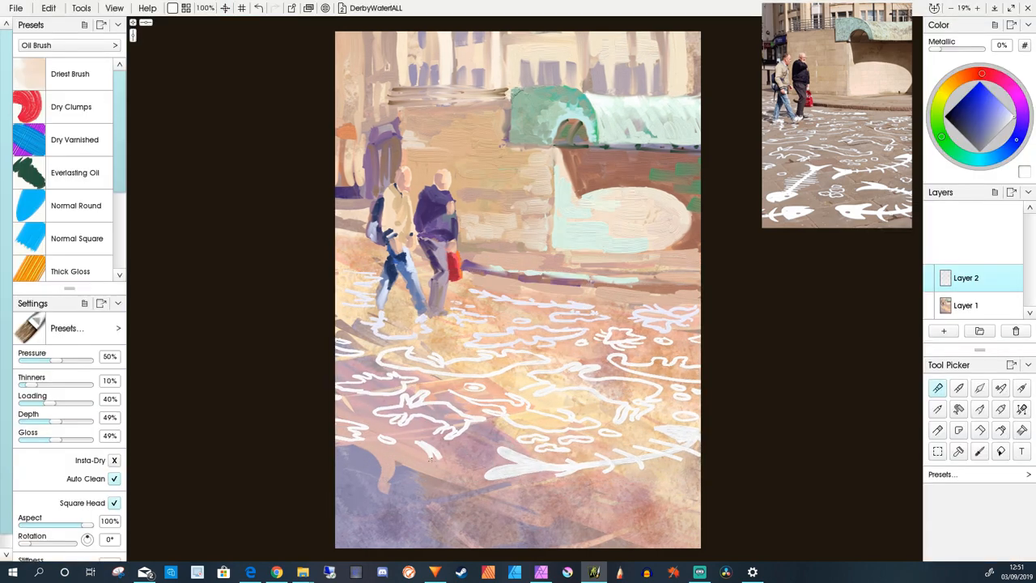
Paint white fish shapes and a large fish skeleton across the foreground paving
drag(445, 453, 372, 518)
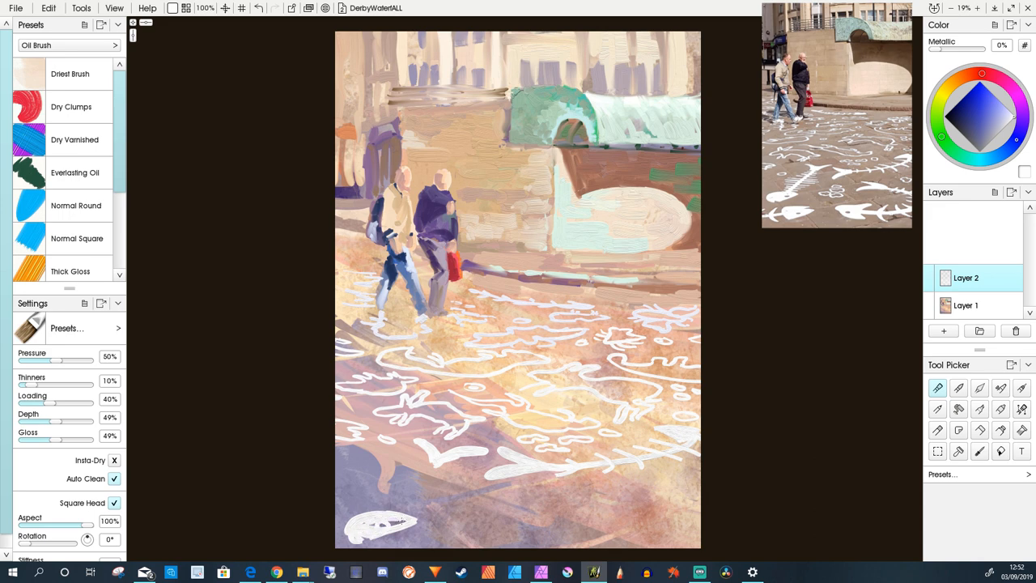
drag(397, 470, 437, 486)
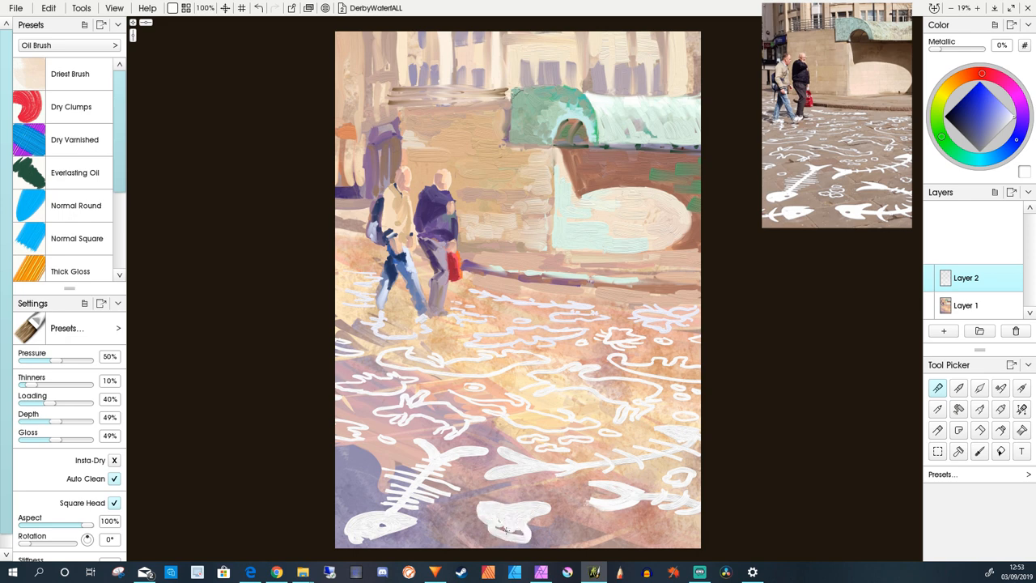
drag(485, 518, 567, 527)
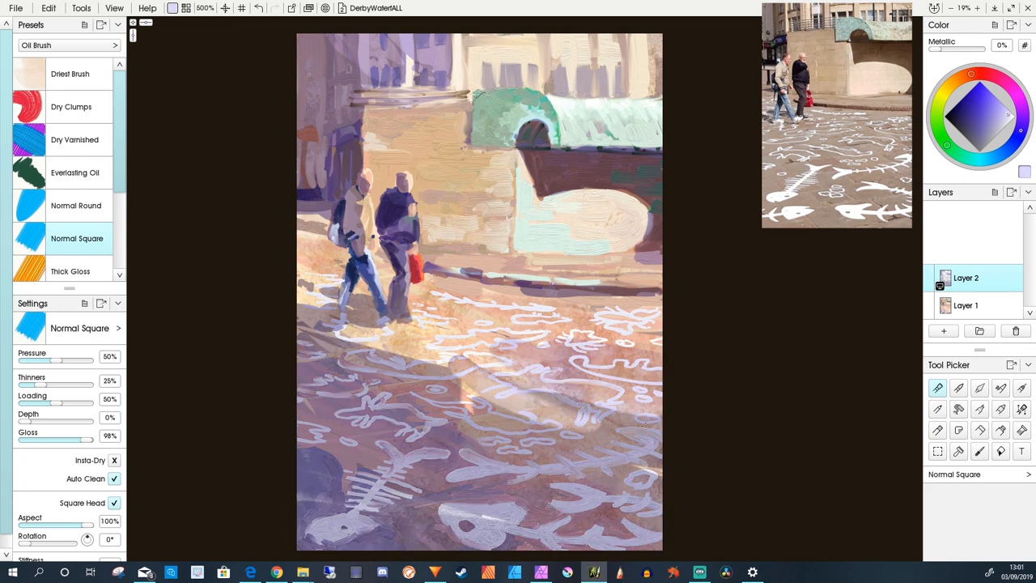
Pick a dark green paint colour on the color wheel for the next strokes
click(962, 120)
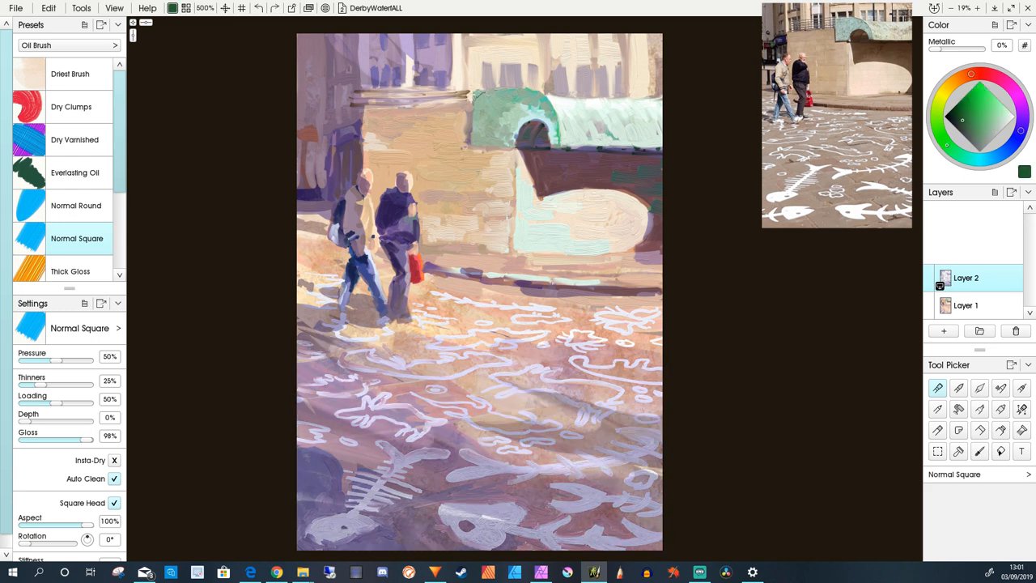